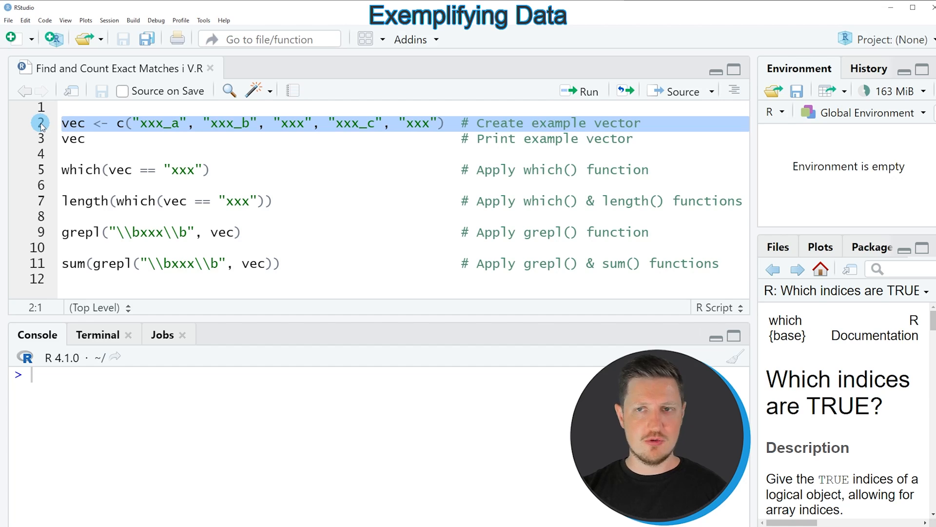
- Run lines 2 and 3 to create vec and print its five strings in the console
{"action": "left_click", "coordinate": [587, 91]}
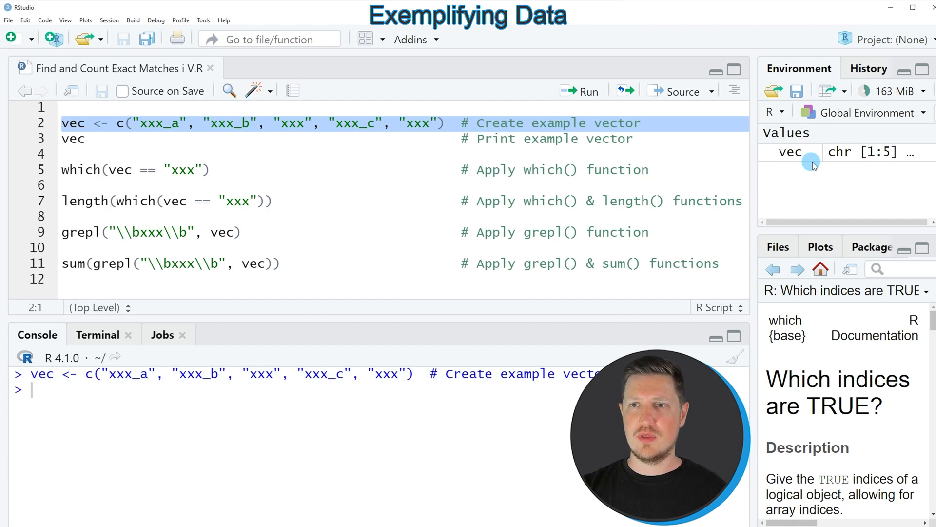
{"action": "mouse_move", "coordinate": [782, 152]}
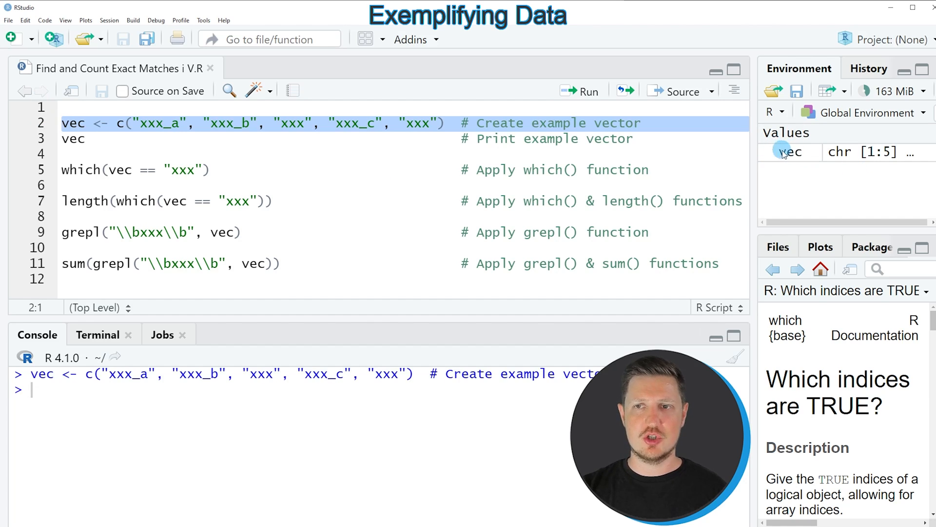
{"action": "left_click", "coordinate": [72, 139]}
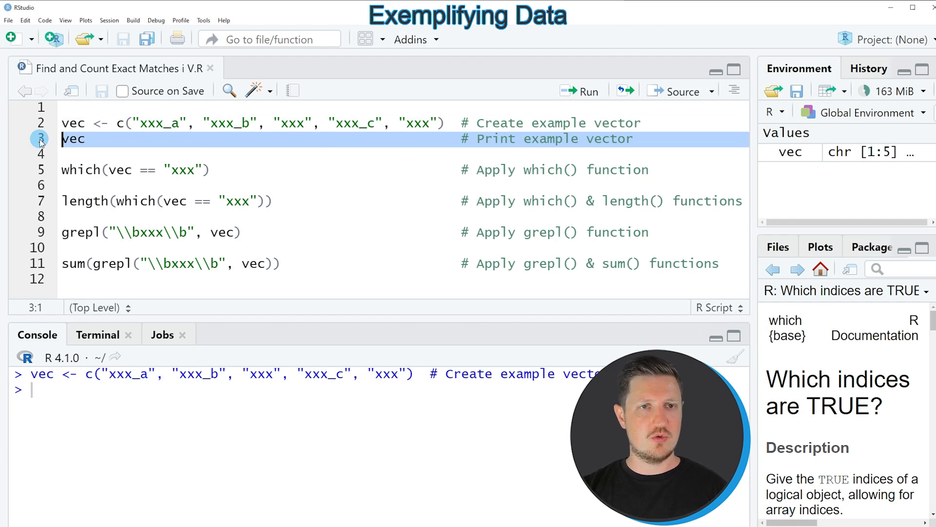
{"action": "left_click", "coordinate": [578, 91]}
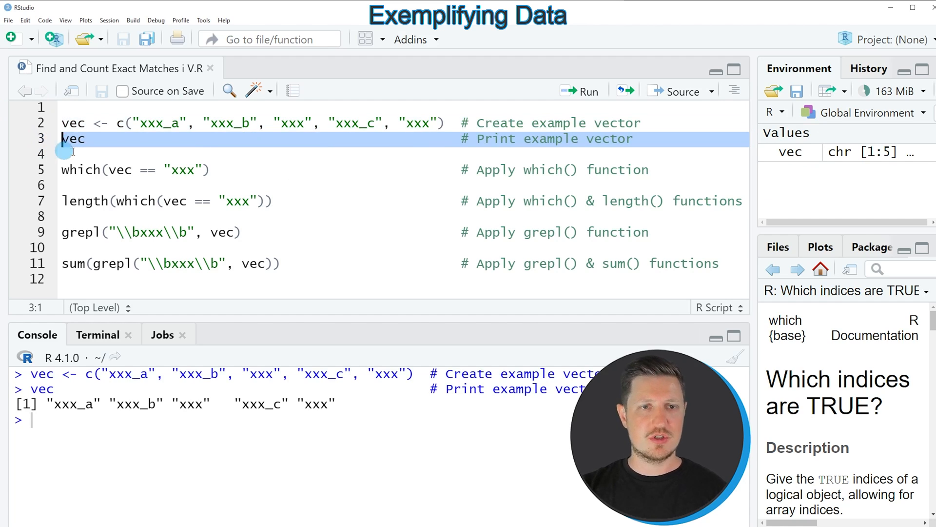
{"action": "double_click", "coordinate": [57, 405]}
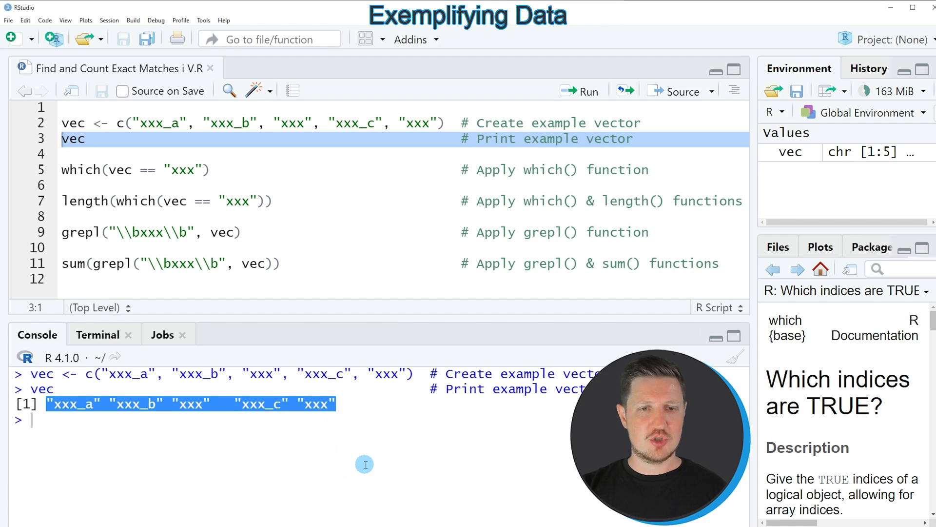
{"action": "mouse_move", "coordinate": [145, 445]}
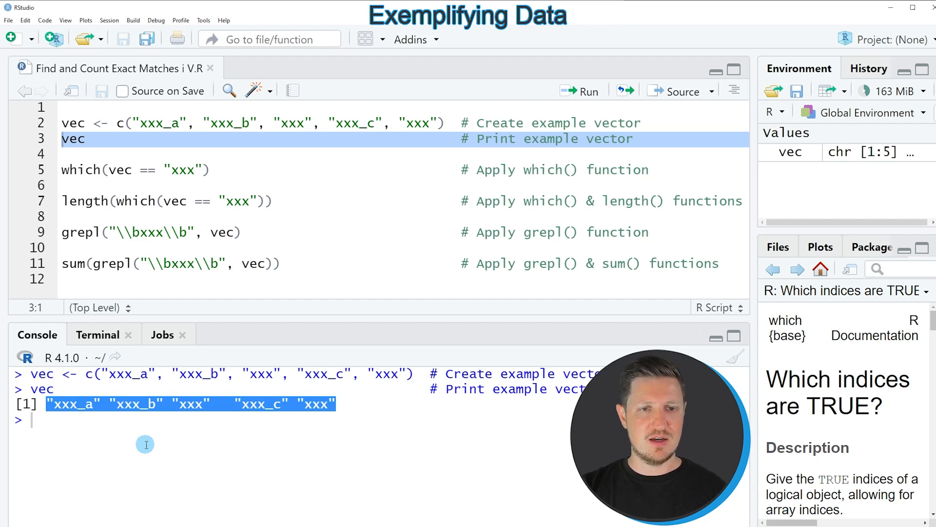
{"action": "left_click", "coordinate": [117, 418]}
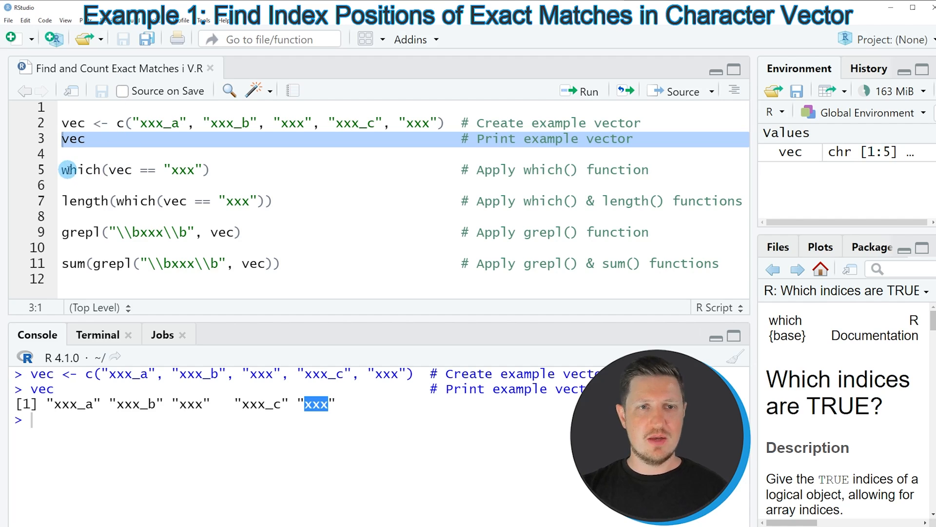
- Run which(vec == "xxx") on line 5 to get positions 3 and 5
{"action": "left_click", "coordinate": [65, 170]}
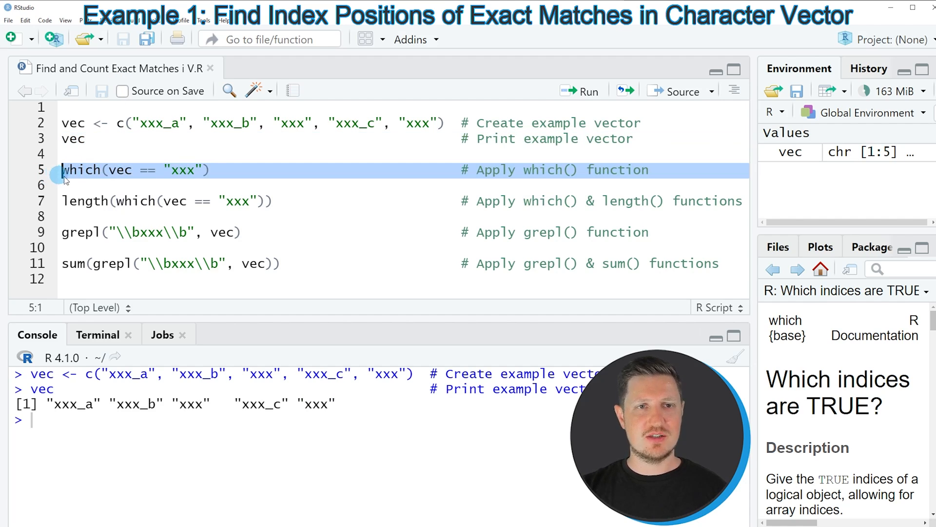
{"action": "left_click", "coordinate": [114, 170]}
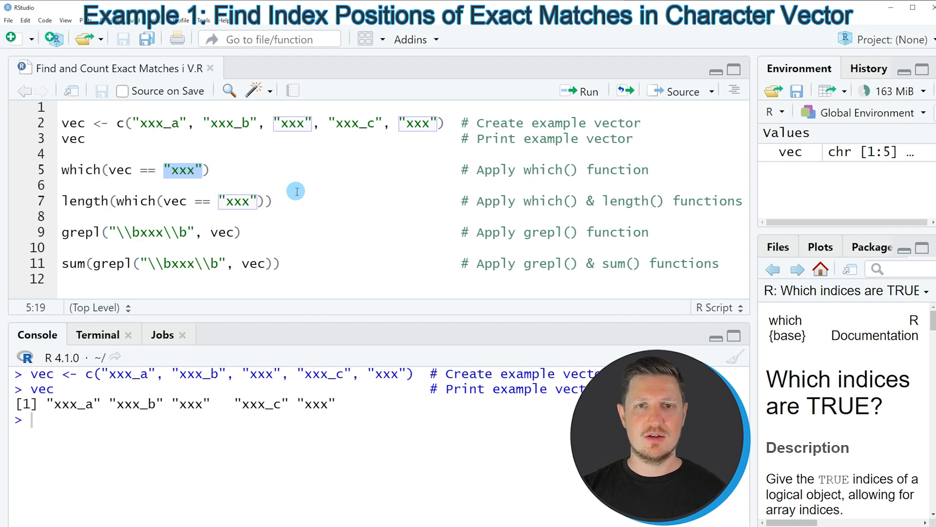
{"action": "mouse_move", "coordinate": [22, 173]}
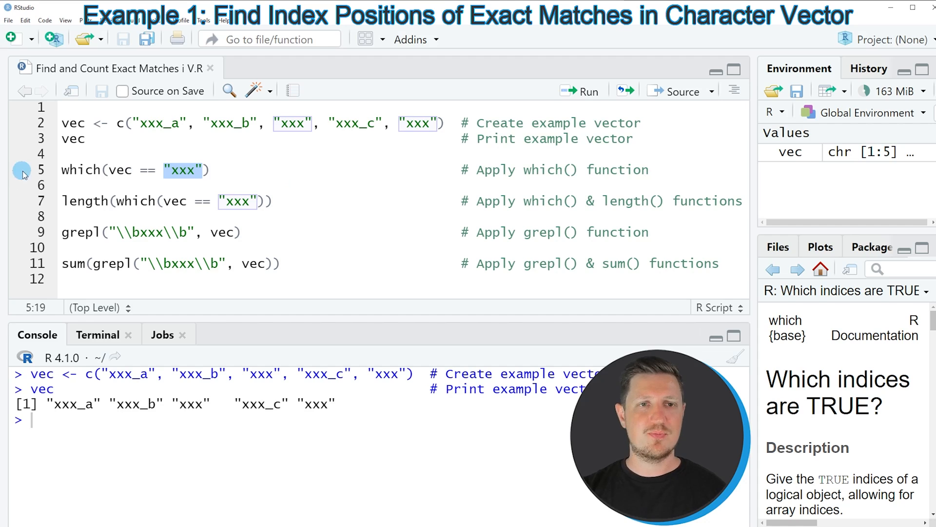
{"action": "left_click", "coordinate": [579, 91]}
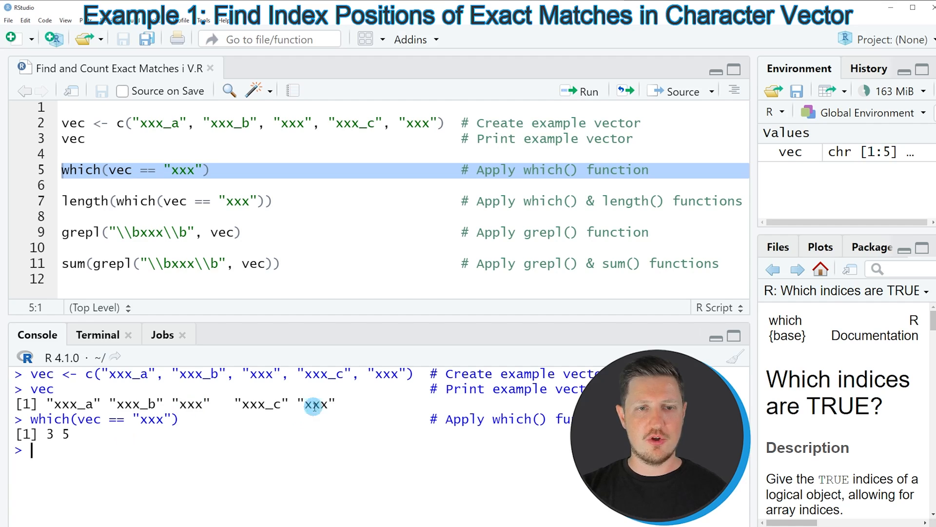
{"action": "double_click", "coordinate": [315, 404]}
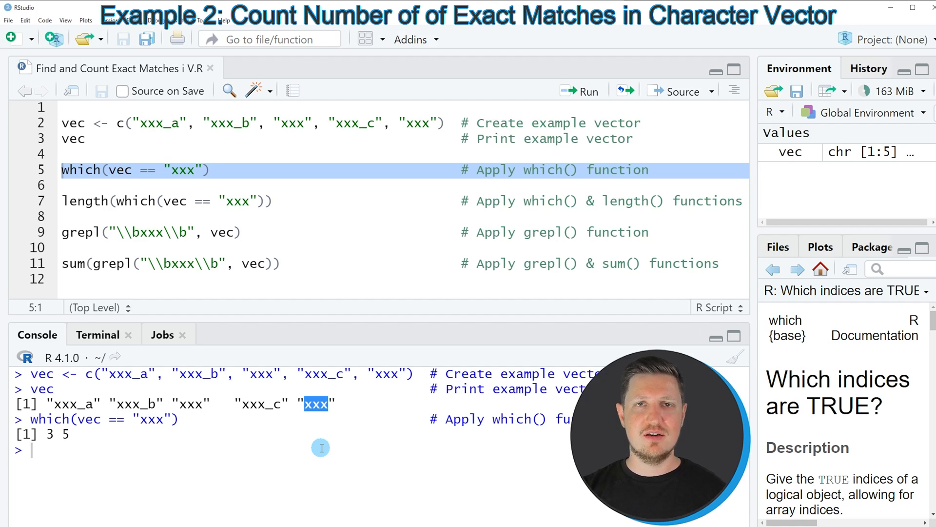
- Run length(which(vec == "xxx")) on line 7, returning a count of 2
{"action": "left_click", "coordinate": [86, 200]}
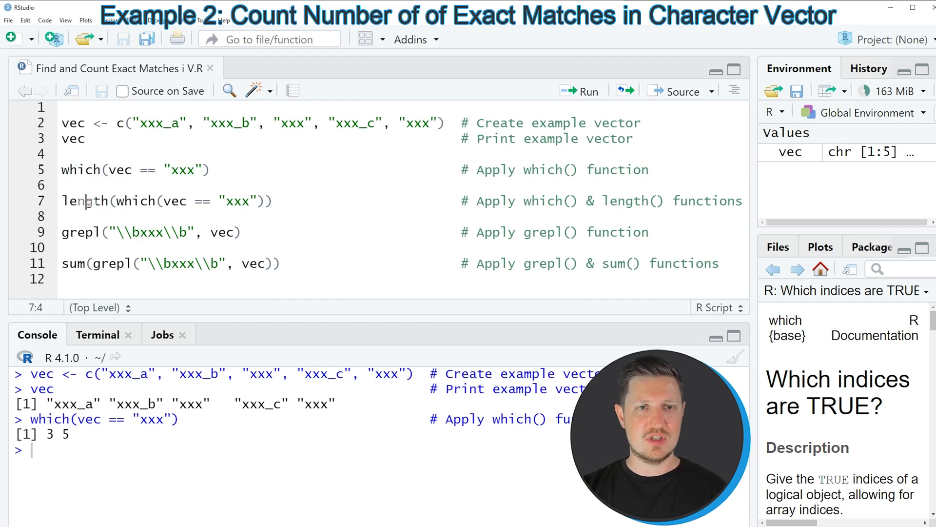
{"action": "double_click", "coordinate": [135, 200]}
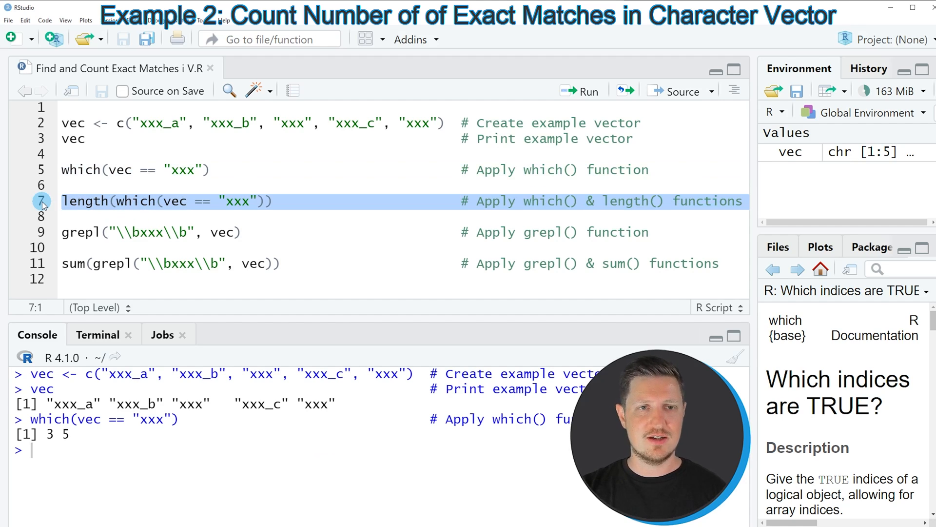
{"action": "left_click", "coordinate": [586, 92]}
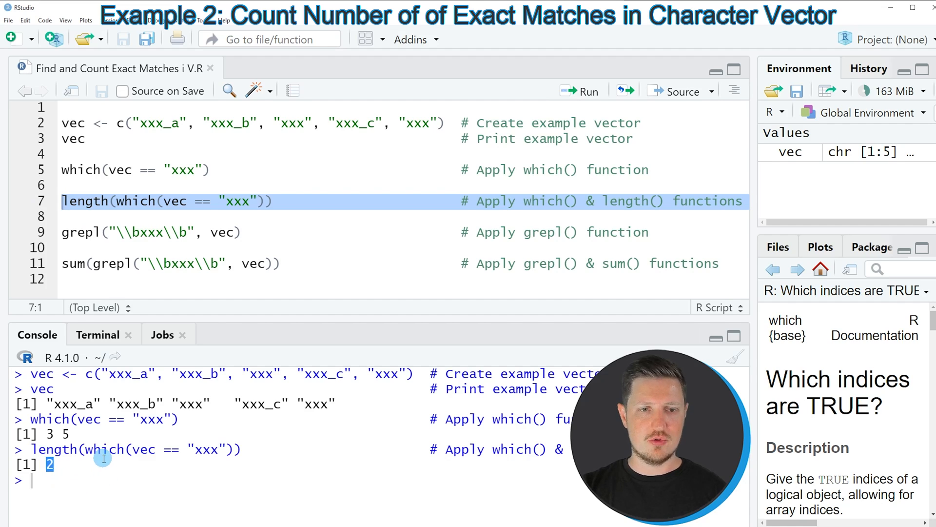
{"action": "mouse_move", "coordinate": [129, 472]}
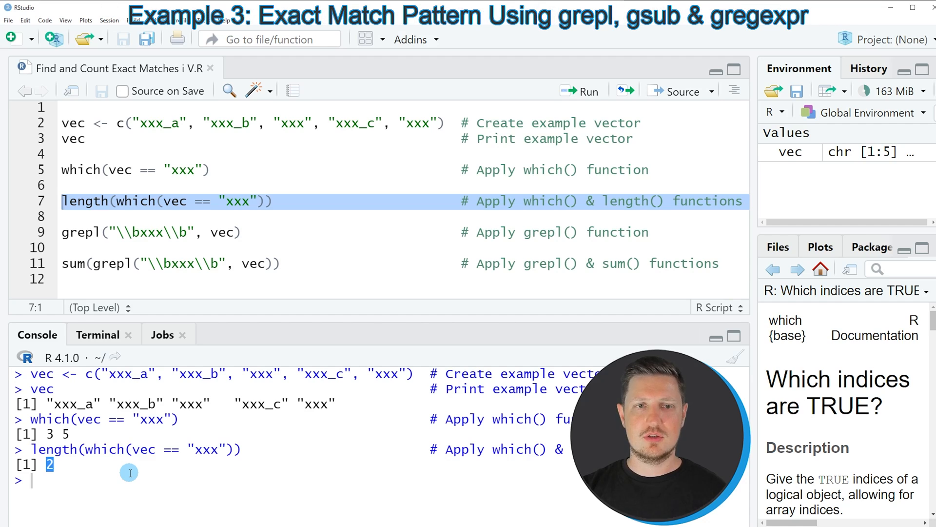
{"action": "mouse_move", "coordinate": [155, 467]}
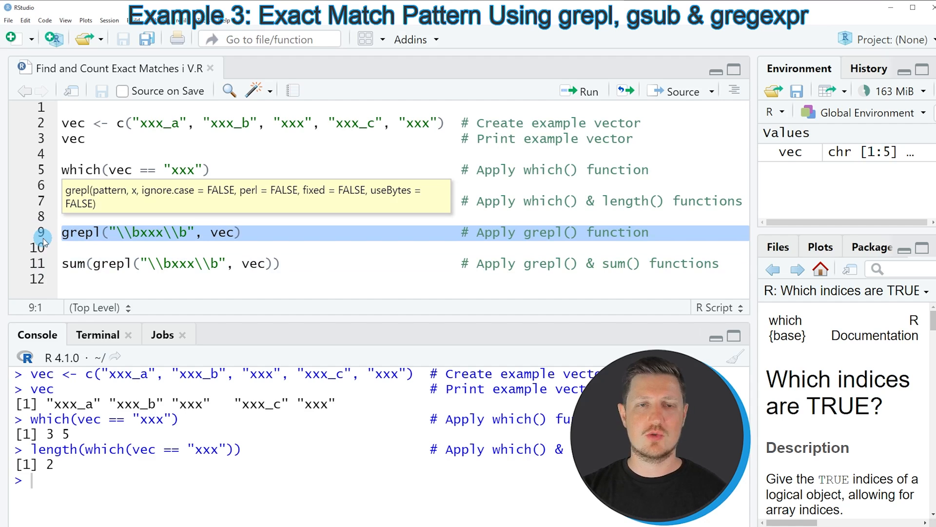
- Run grepl("\\bxxx\\b", vec), giving FALSE FALSE TRUE FALSE TRUE
{"action": "left_click", "coordinate": [579, 91]}
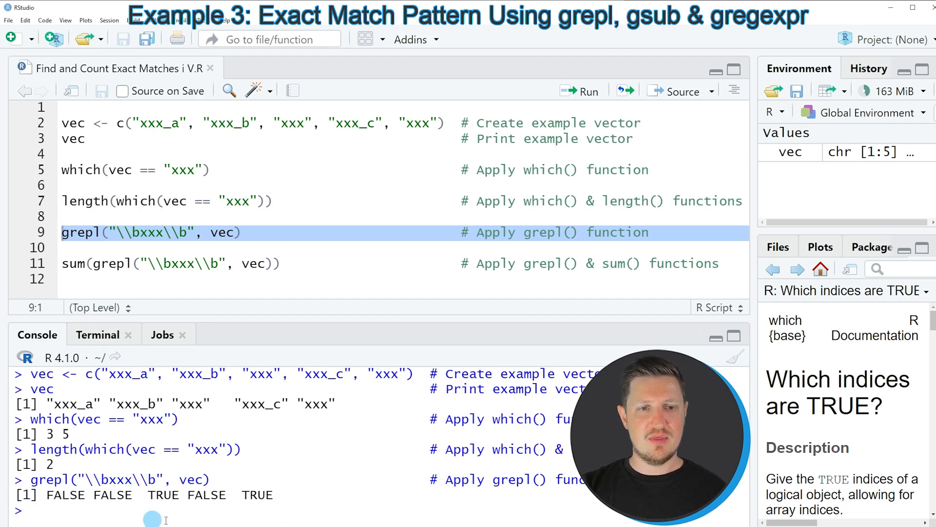
{"action": "double_click", "coordinate": [163, 495]}
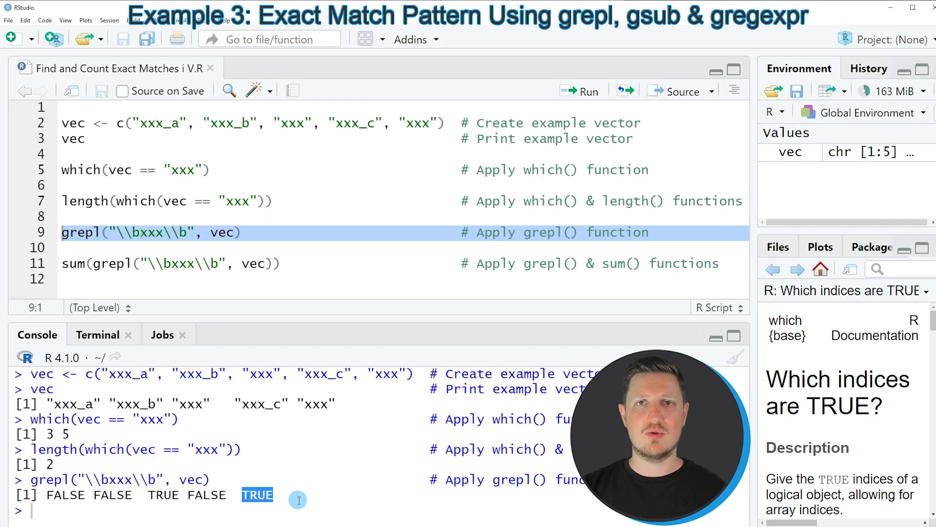
{"action": "mouse_move", "coordinate": [99, 286]}
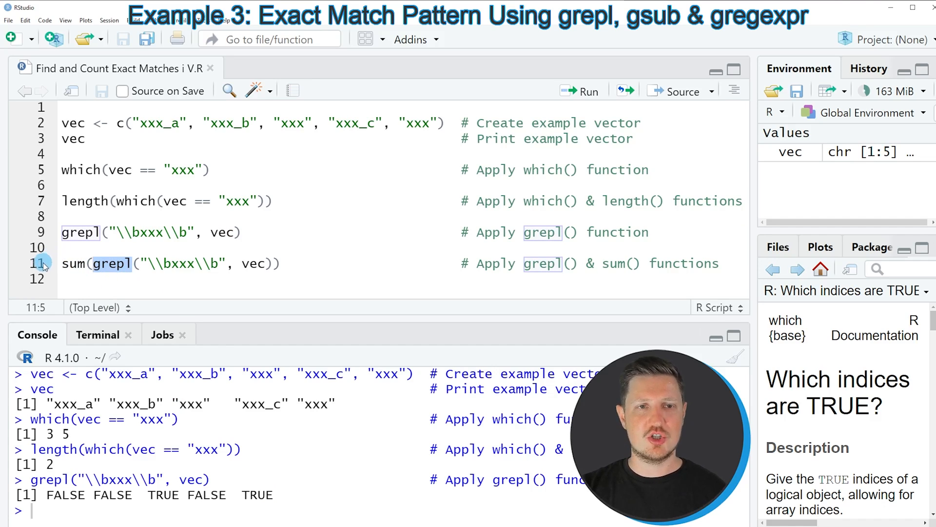
- Run sum(grepl("\\bxxx\\b", vec)) for a count of 2, compared with the length() result
{"action": "left_click", "coordinate": [63, 263]}
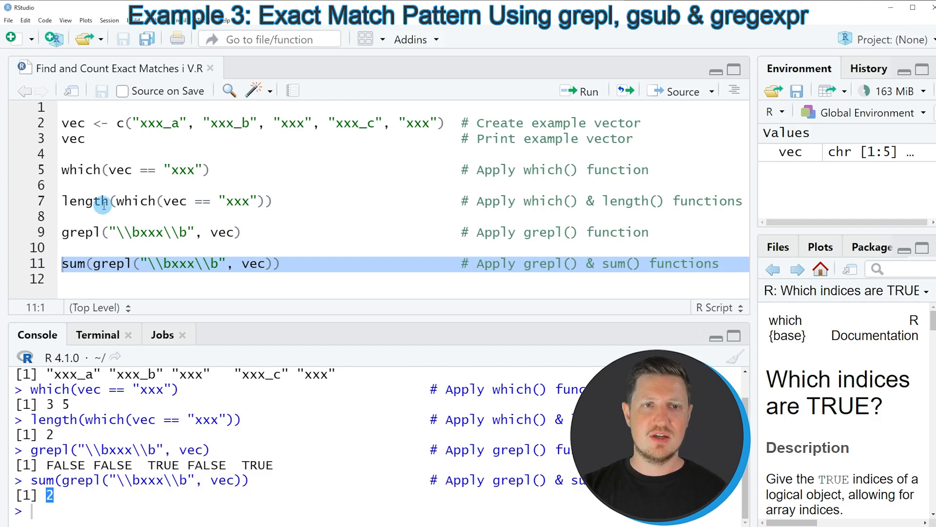
{"action": "left_click", "coordinate": [104, 201]}
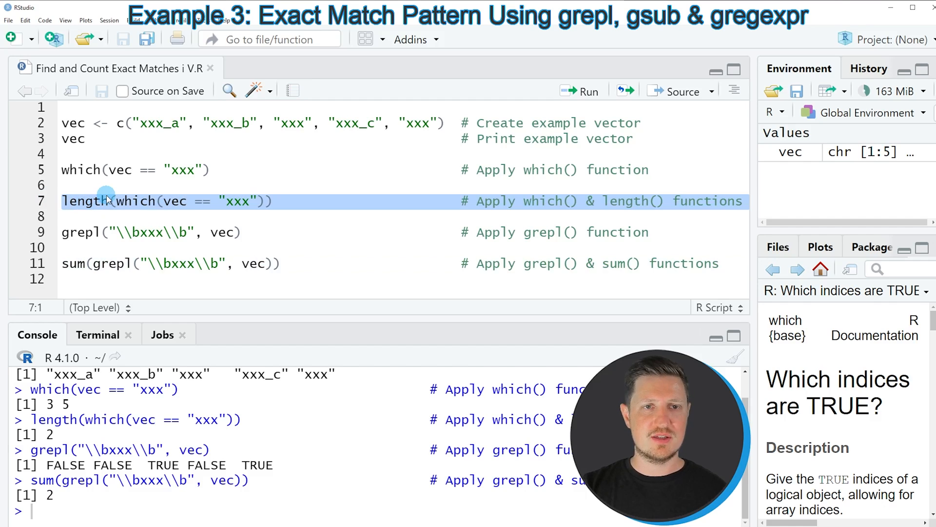
{"action": "mouse_move", "coordinate": [107, 197]}
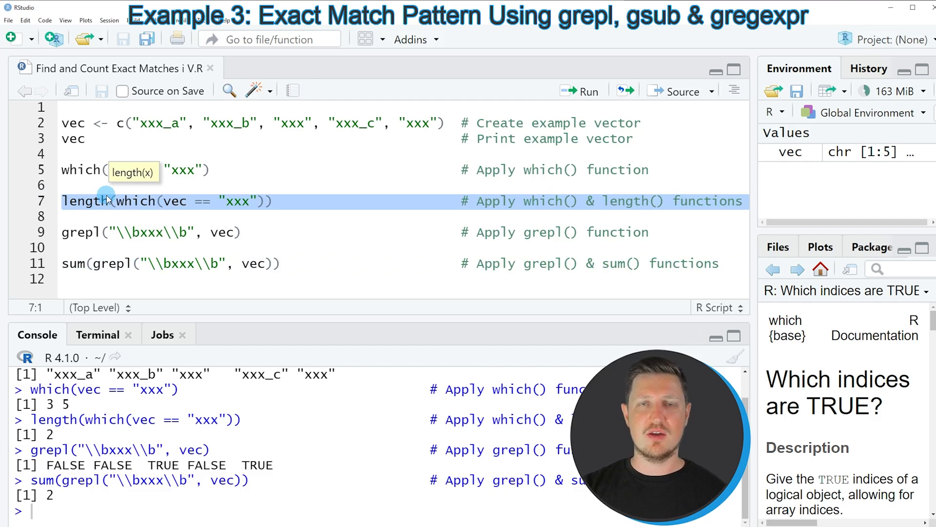